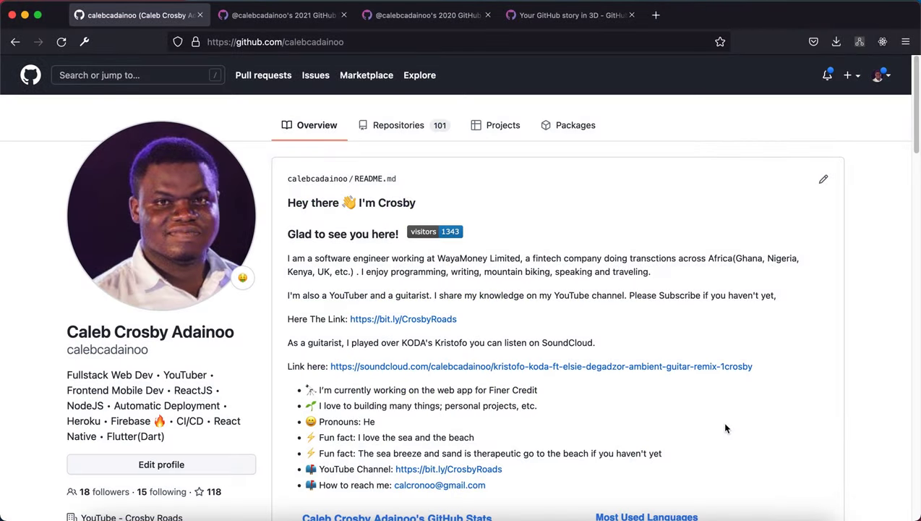
Step: Scroll to the profile's contribution graph, then switch to the 2020 Skyline model tab
{"action": "scroll", "scroll_direction": "down", "scroll_amount": 3}
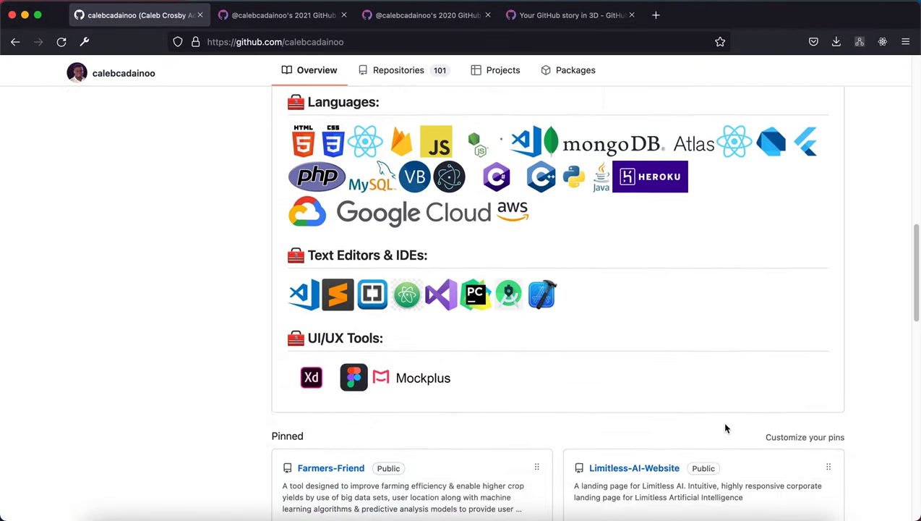
{"action": "scroll", "scroll_direction": "down", "scroll_amount": 3}
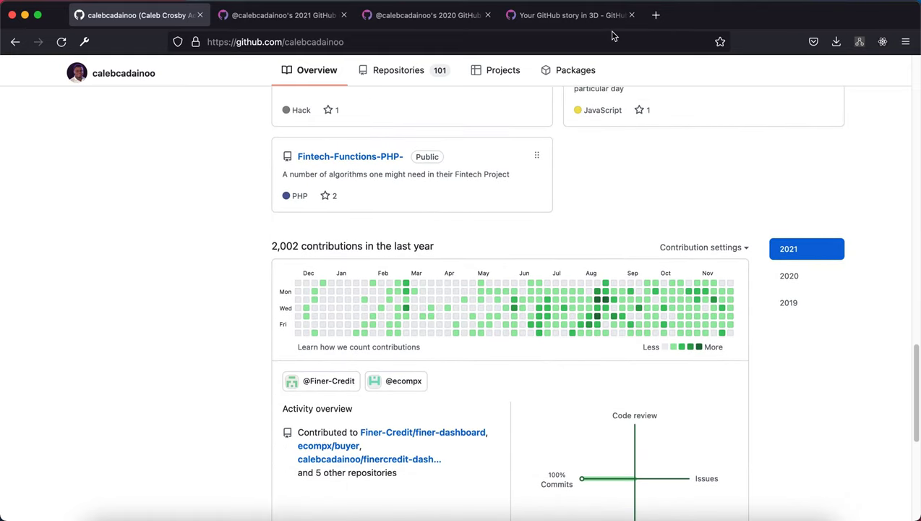
{"action": "left_click", "coordinate": [427, 15]}
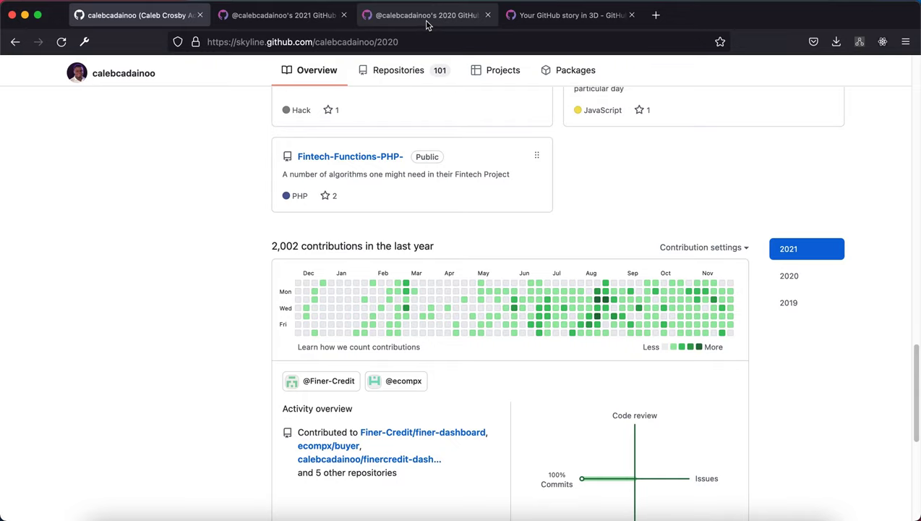
{"action": "left_click", "coordinate": [426, 15]}
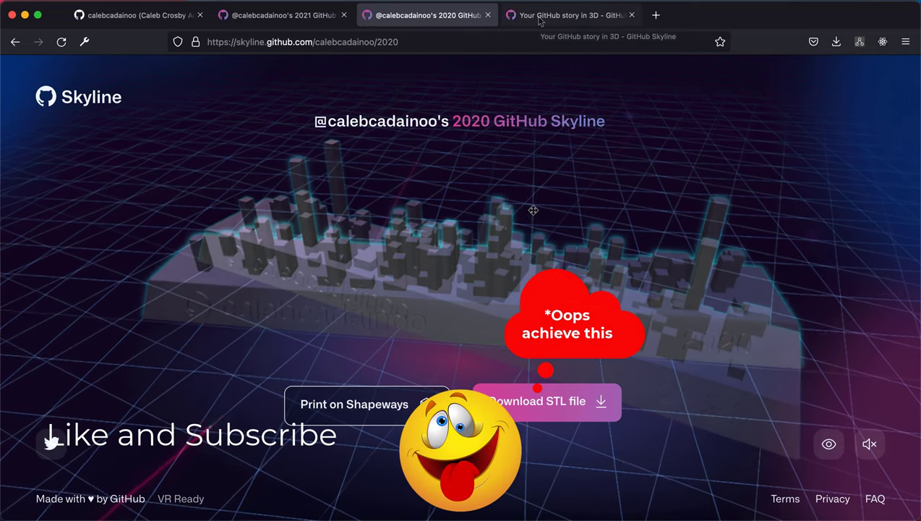
Step: Switch to the 'Your GitHub story in 3D' tab to reach the Skyline home page
{"action": "left_click", "coordinate": [570, 14]}
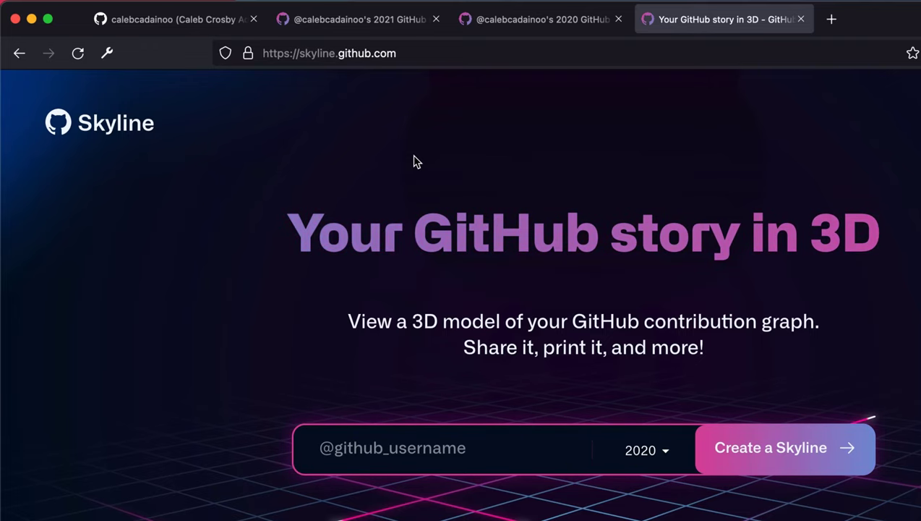
{"action": "scroll", "scroll_direction": "down", "scroll_amount": 3}
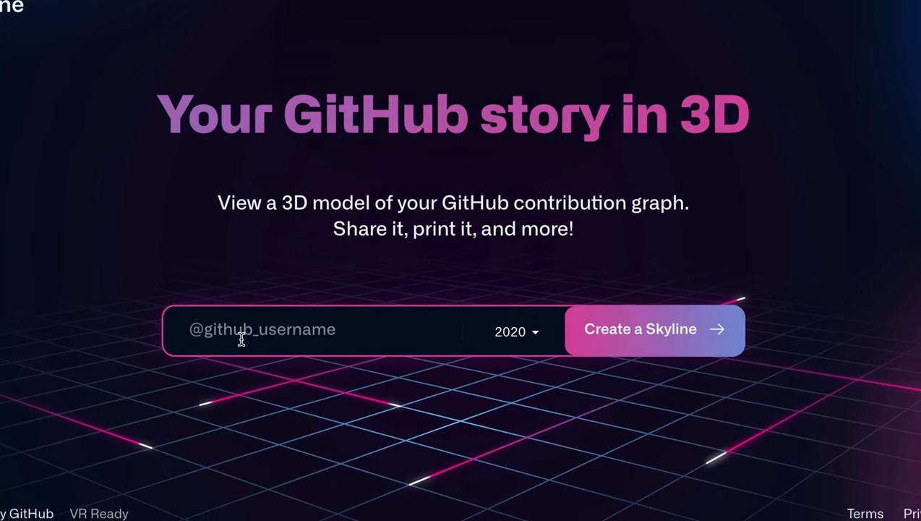
{"action": "type", "text": "@cal"}
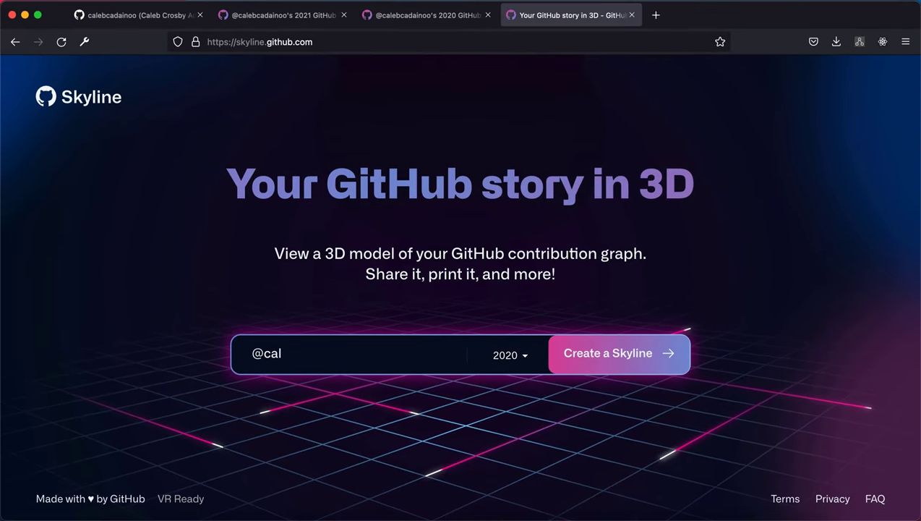
{"action": "type", "text": "ebcadain"}
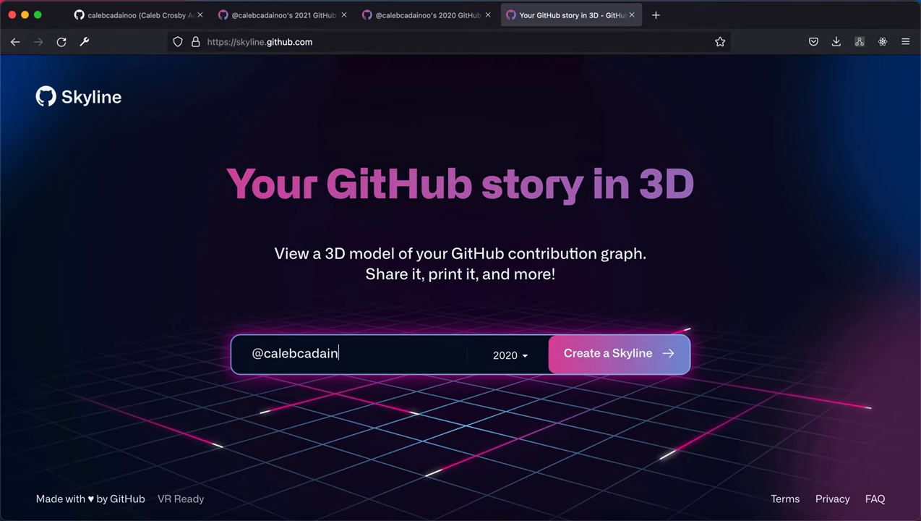
{"action": "left_click", "coordinate": [137, 15]}
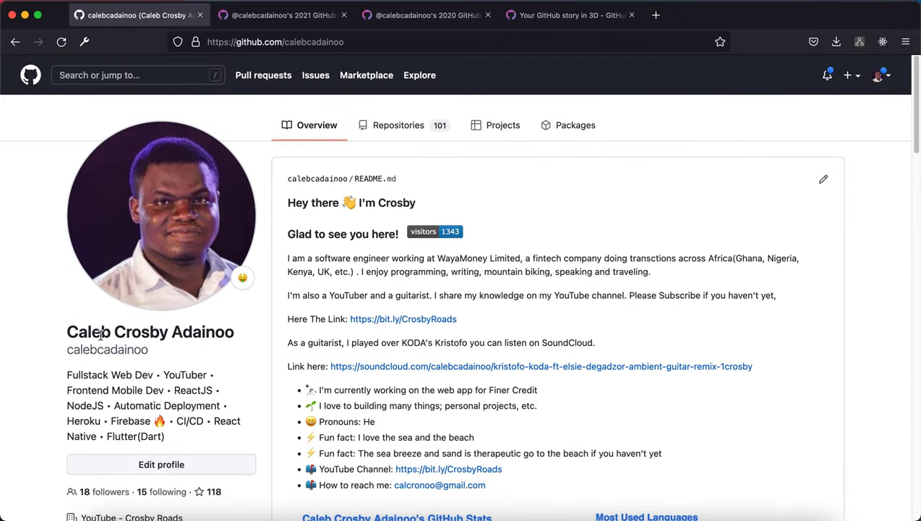
{"action": "double_click", "coordinate": [107, 350]}
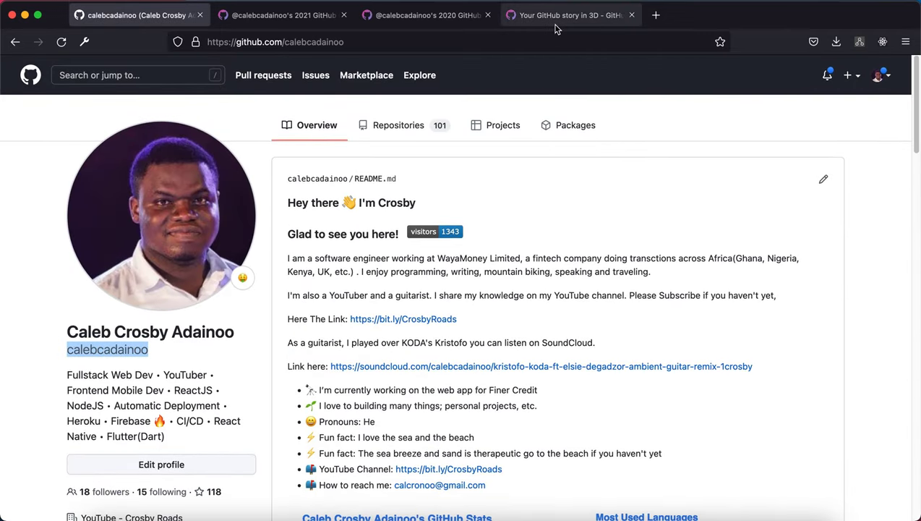
Step: Back on Skyline, choose year 2020 and view the resulting model
{"action": "left_click", "coordinate": [571, 14]}
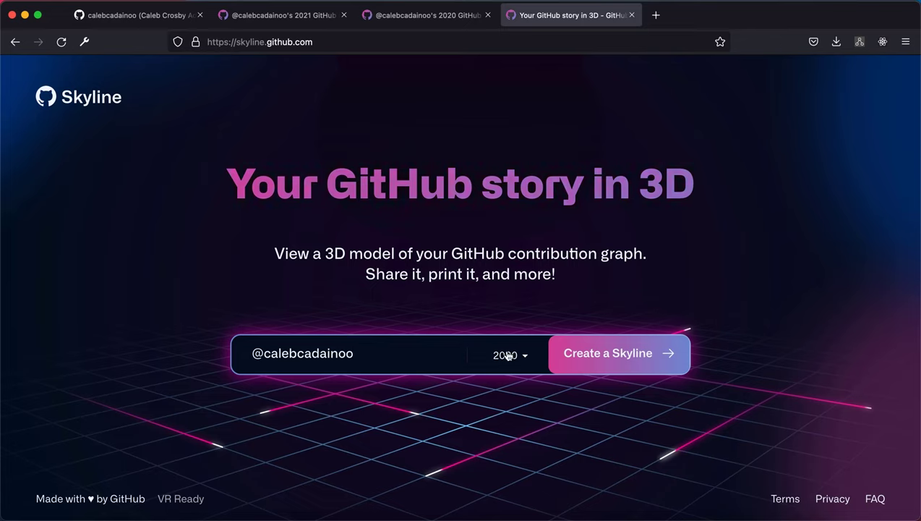
{"action": "left_click", "coordinate": [510, 354]}
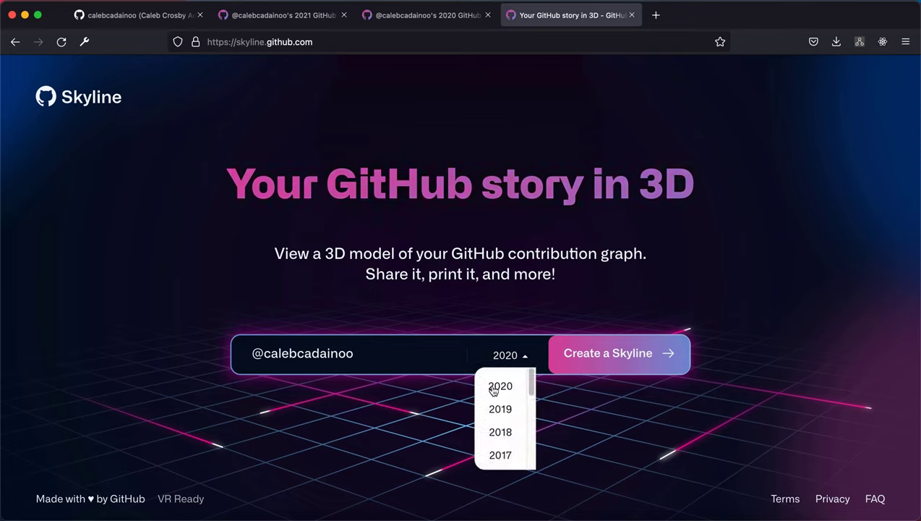
{"action": "left_click", "coordinate": [500, 385]}
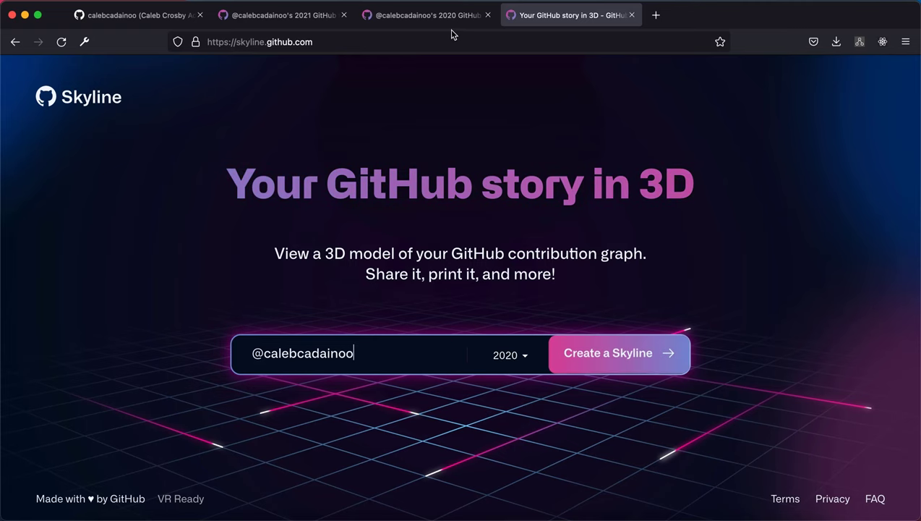
{"action": "left_click", "coordinate": [607, 352]}
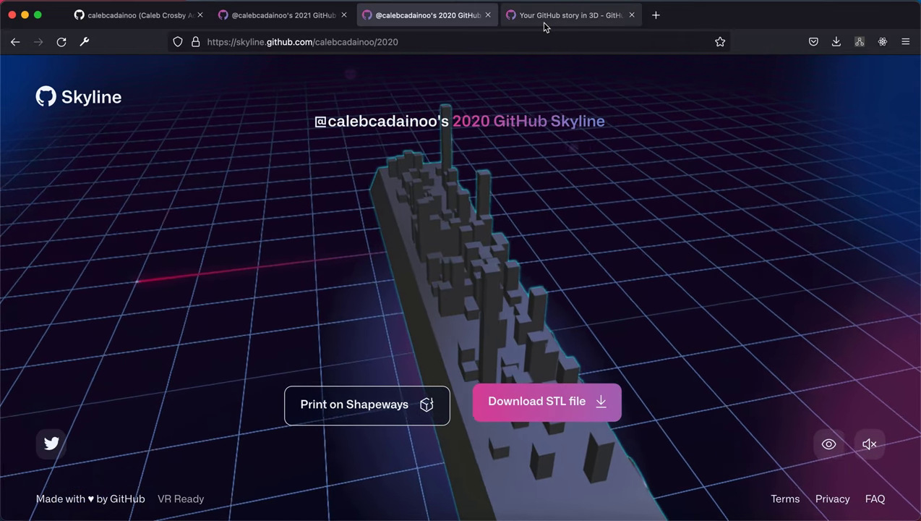
{"action": "left_click", "coordinate": [571, 14]}
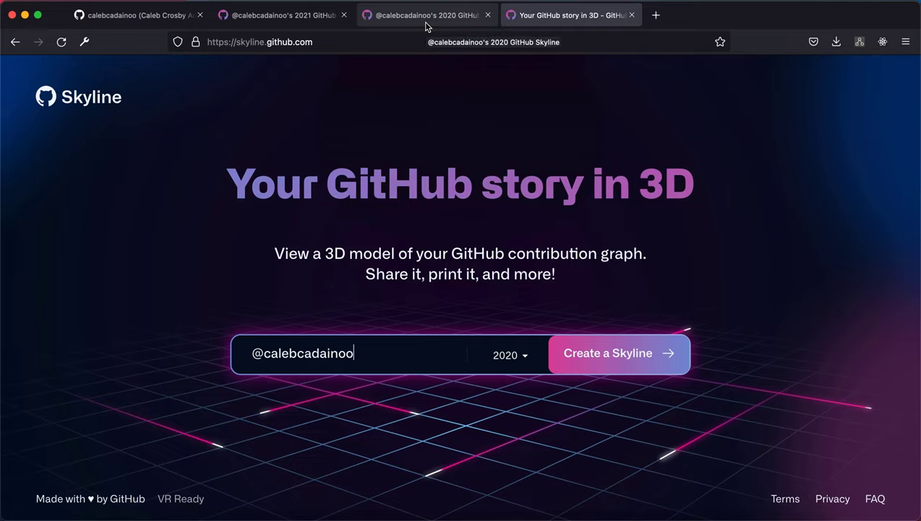
{"action": "left_click", "coordinate": [607, 353]}
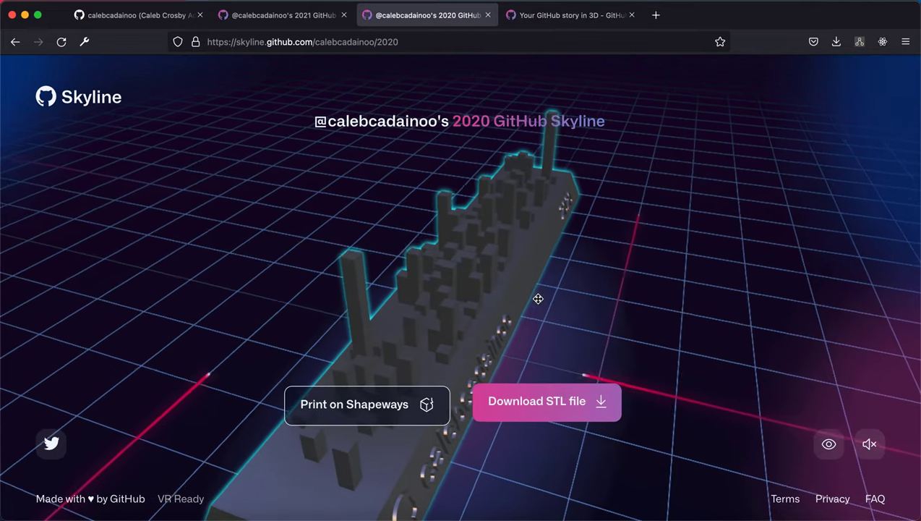
{"action": "left_click_drag", "start_coordinate": [538, 298], "coordinate": [655, 282]}
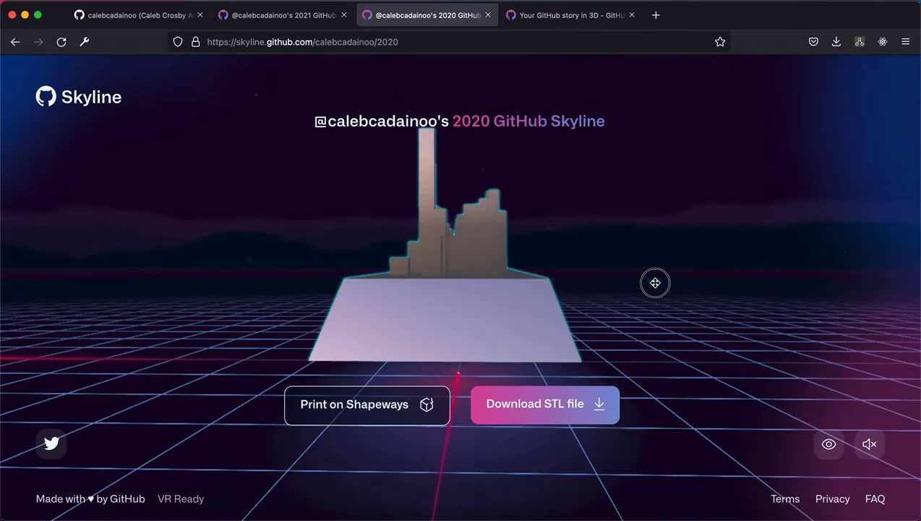
{"action": "left_click_drag", "start_coordinate": [655, 282], "coordinate": [480, 213]}
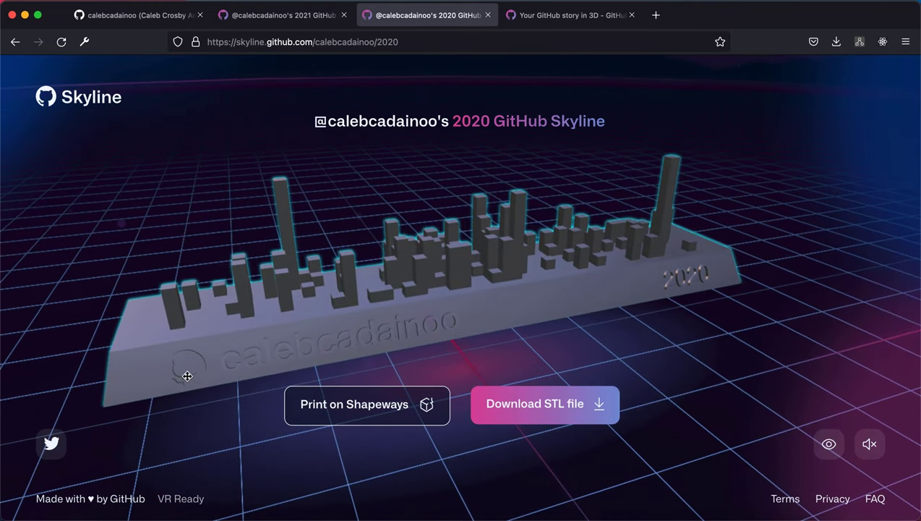
{"action": "left_click_drag", "start_coordinate": [187, 375], "coordinate": [343, 335]}
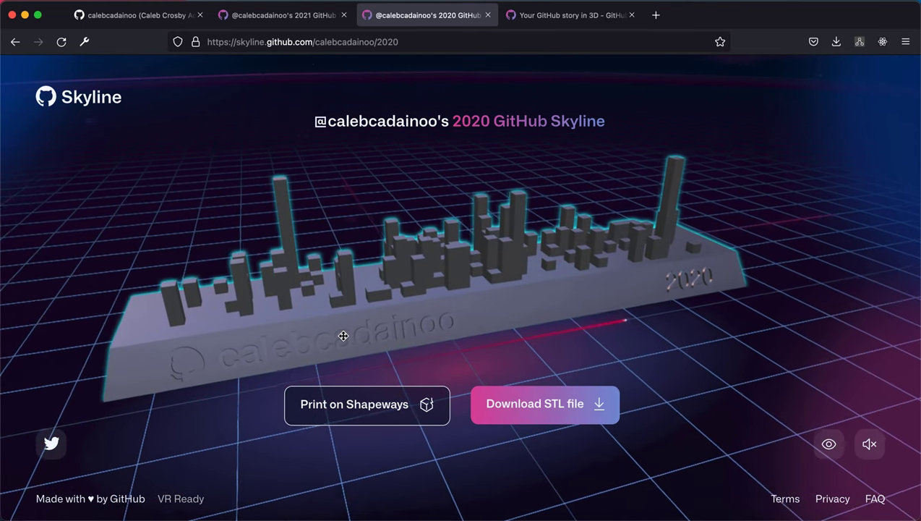
{"action": "left_click_drag", "start_coordinate": [343, 335], "coordinate": [706, 293]}
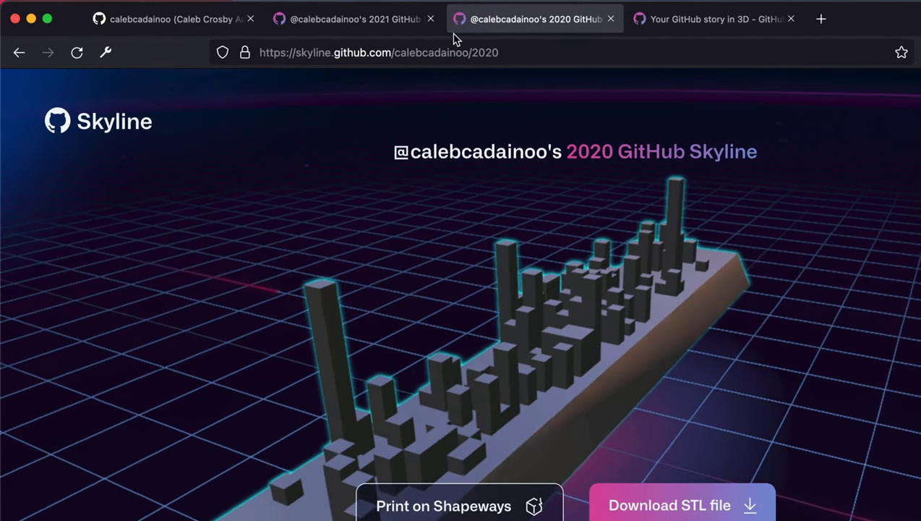
Step: Show the 2021 Skyline model and rotate it end-on to reveal the engraved base
{"action": "left_click", "coordinate": [378, 52]}
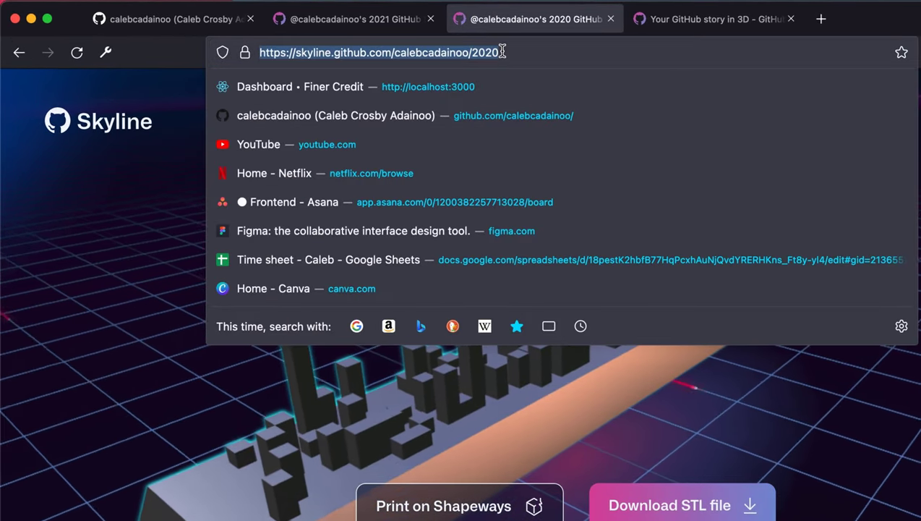
{"action": "left_click", "coordinate": [354, 18]}
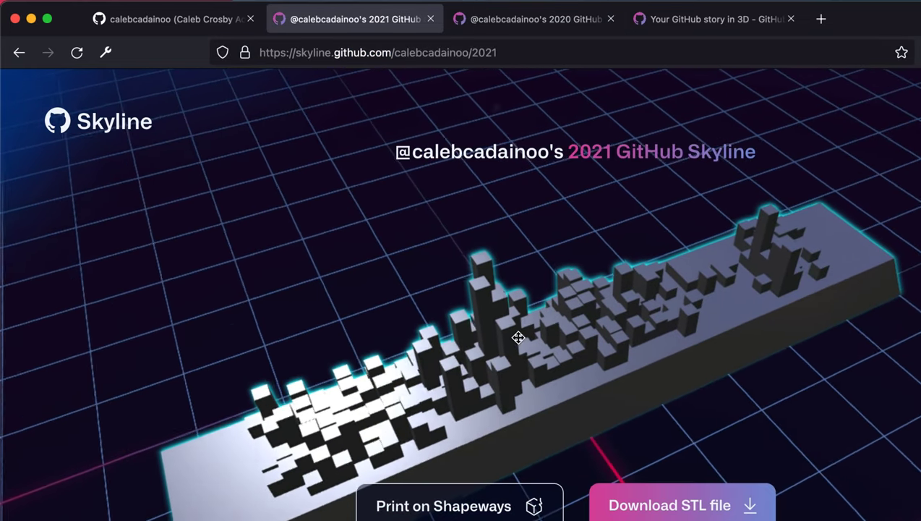
{"action": "left_click_drag", "start_coordinate": [519, 337], "coordinate": [653, 292]}
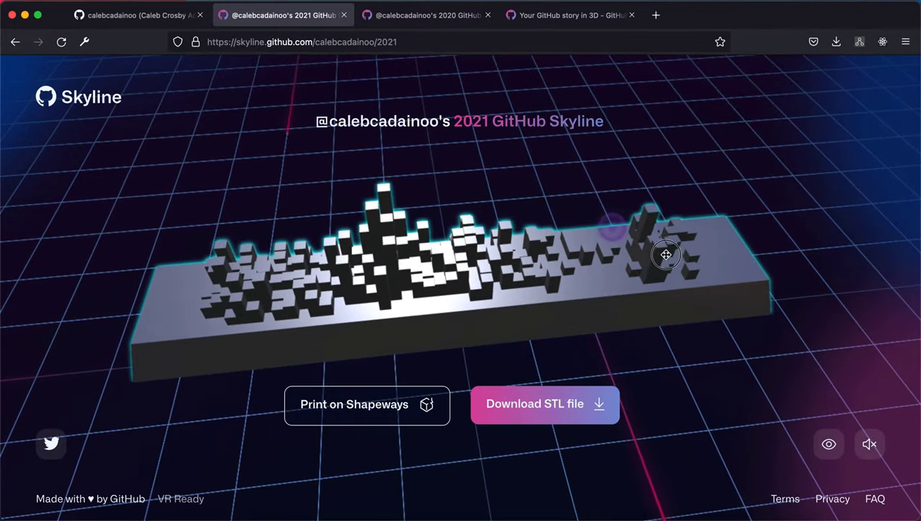
{"action": "left_click_drag", "start_coordinate": [665, 253], "coordinate": [397, 294]}
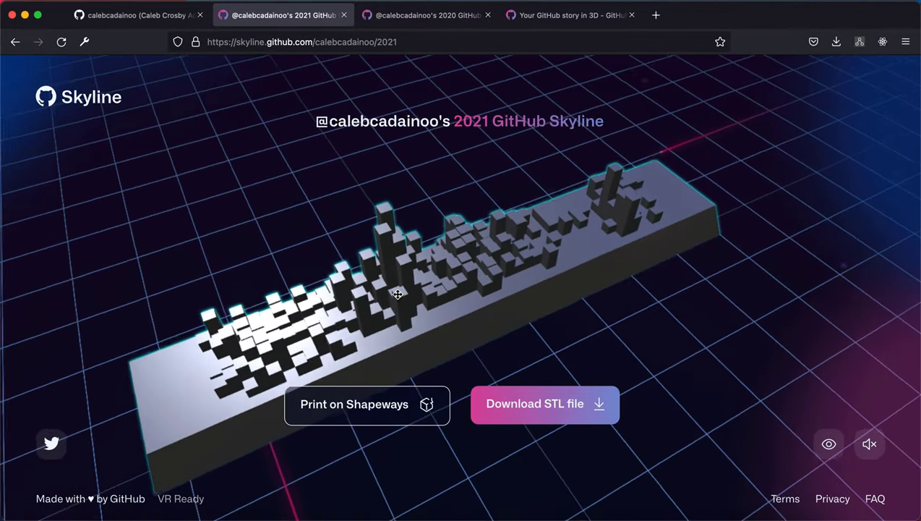
{"action": "left_click_drag", "start_coordinate": [397, 295], "coordinate": [507, 273]}
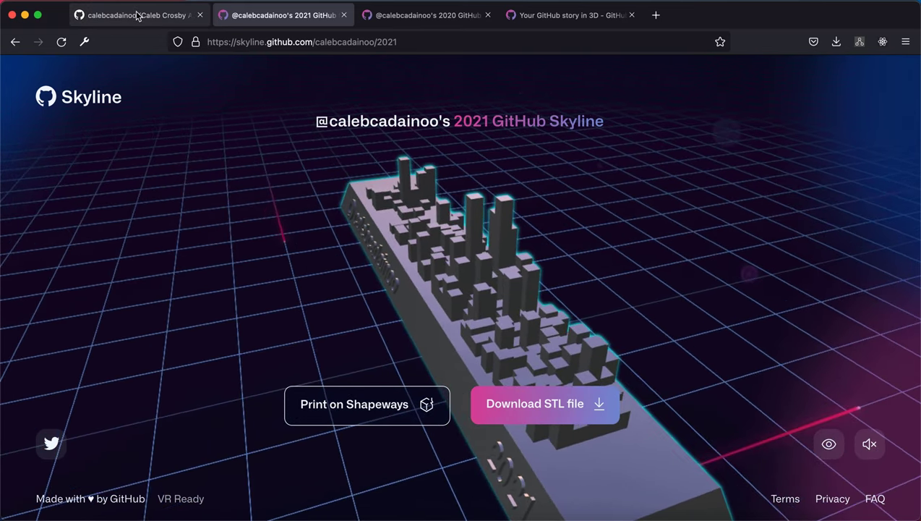
Step: Review the profile's 2021 contribution graph day by day, then return to the 2020 Skyline page
{"action": "left_click", "coordinate": [137, 15]}
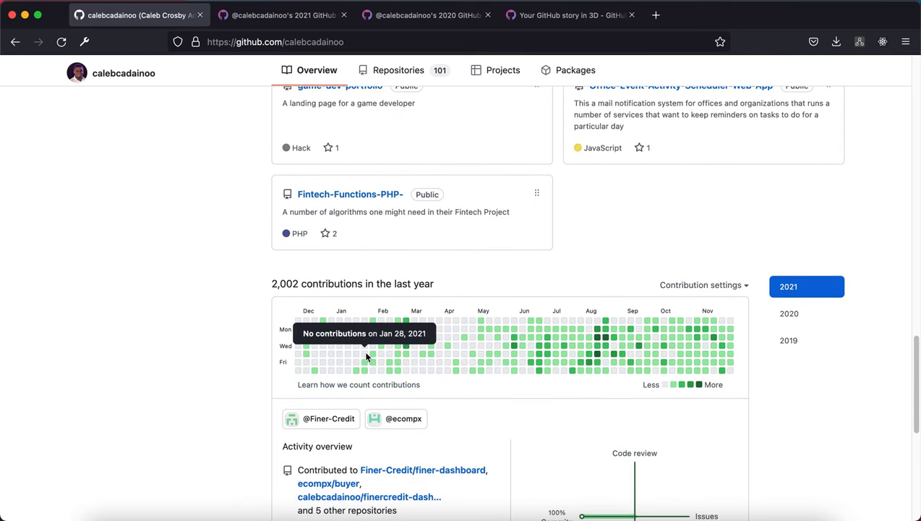
{"action": "mouse_move", "coordinate": [605, 340]}
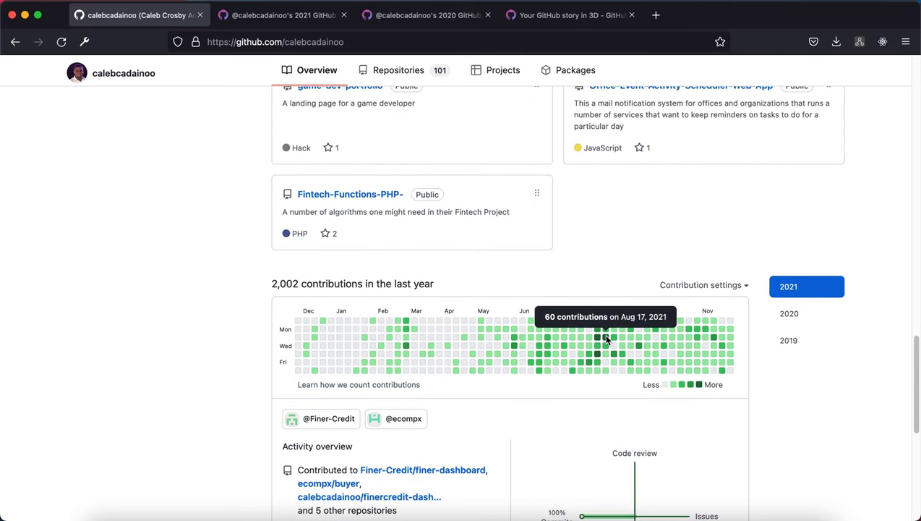
{"action": "mouse_move", "coordinate": [598, 339]}
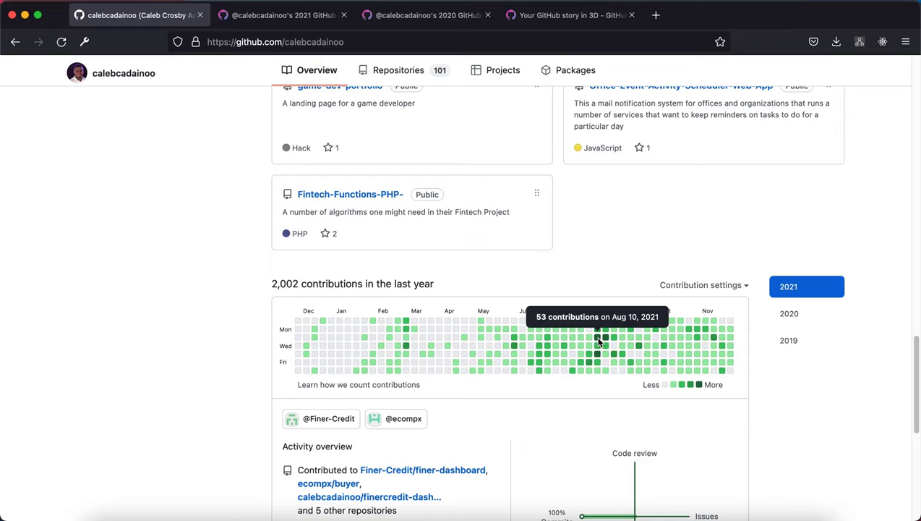
{"action": "mouse_move", "coordinate": [598, 343]}
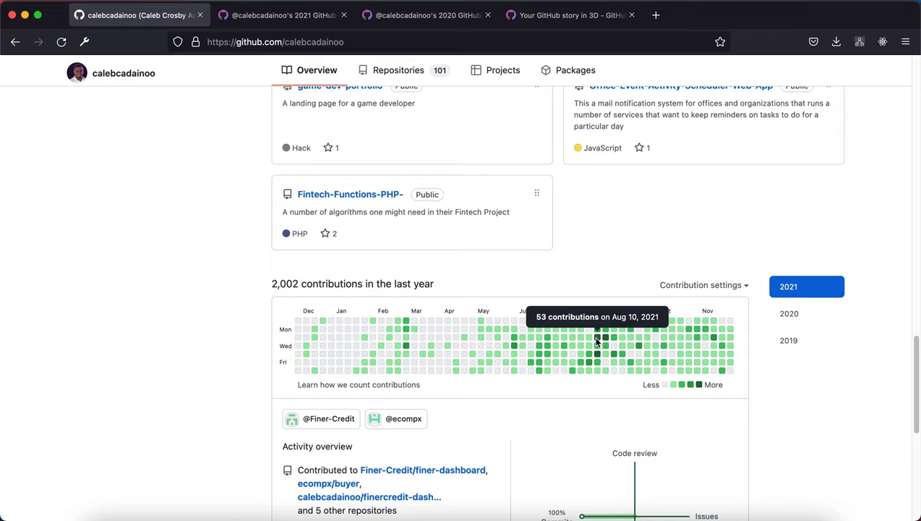
{"action": "mouse_move", "coordinate": [597, 354]}
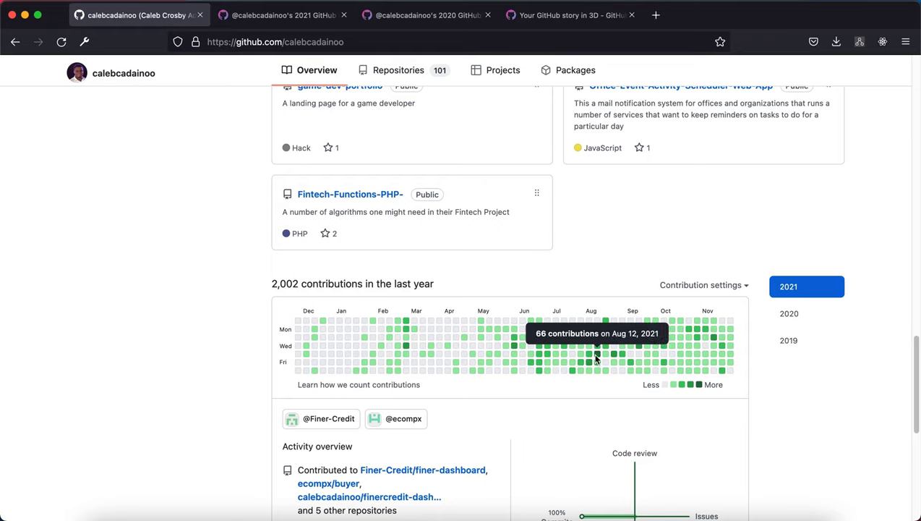
{"action": "mouse_move", "coordinate": [590, 354]}
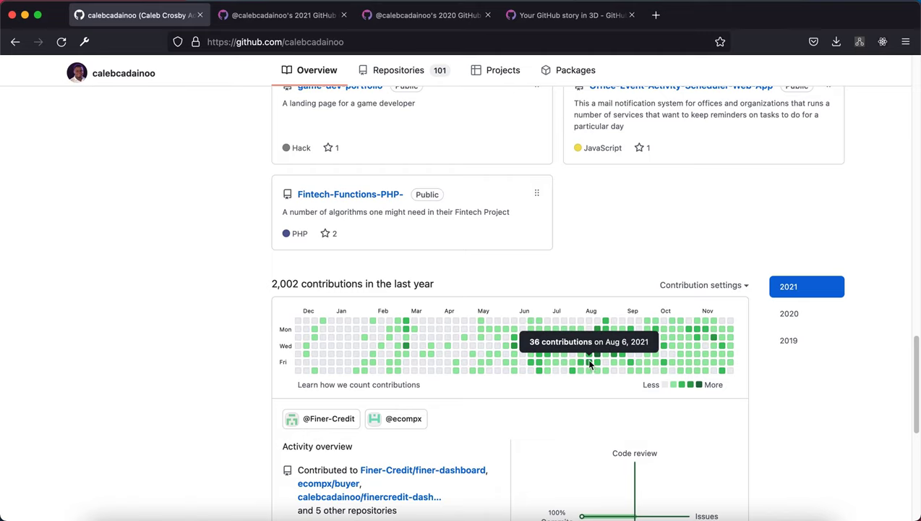
{"action": "mouse_move", "coordinate": [730, 364]}
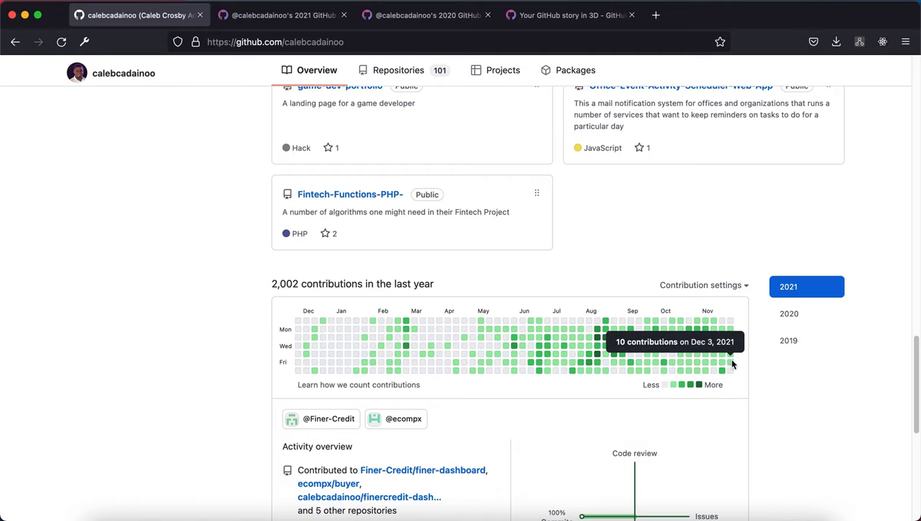
{"action": "mouse_move", "coordinate": [720, 346]}
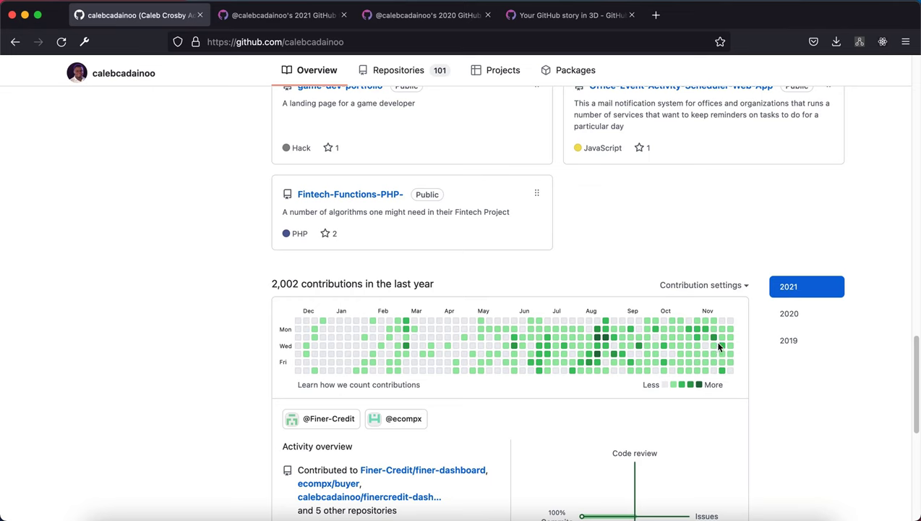
{"action": "left_click", "coordinate": [571, 14]}
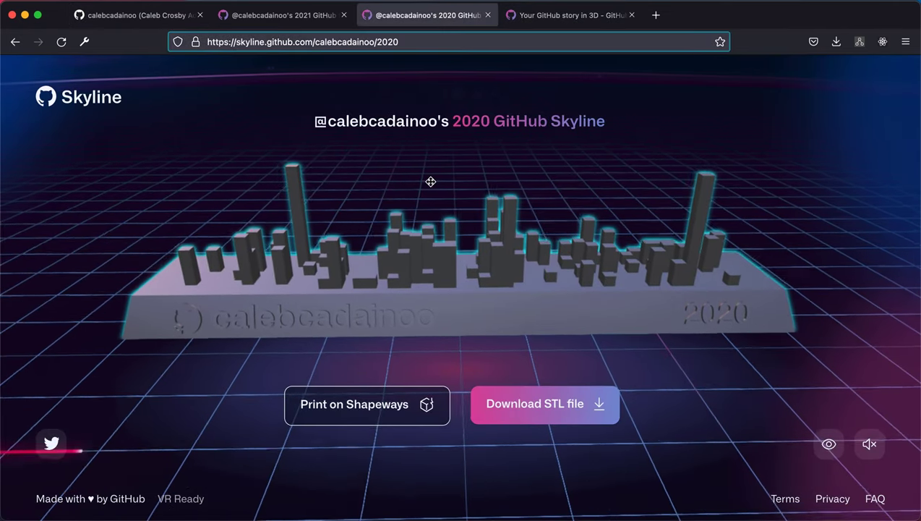
{"action": "left_click_drag", "start_coordinate": [431, 181], "coordinate": [531, 300]}
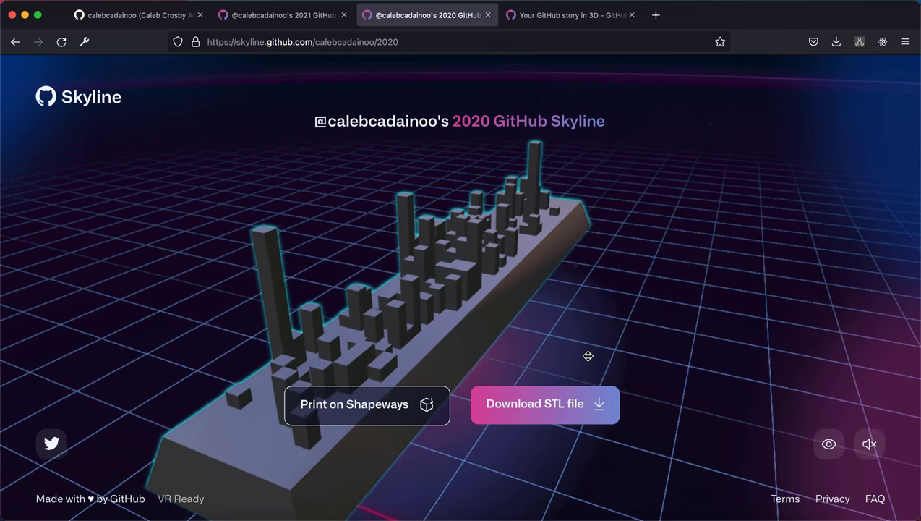
{"action": "left_click_drag", "start_coordinate": [588, 356], "coordinate": [691, 356]}
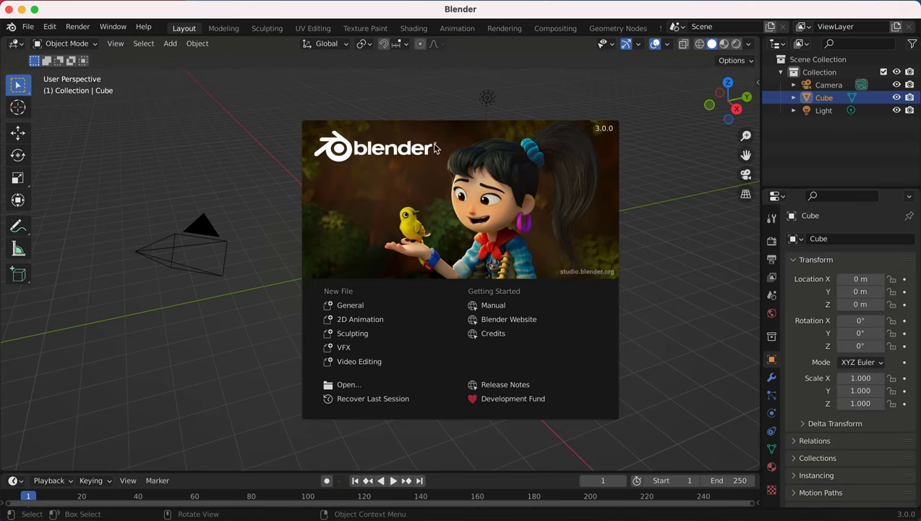
{"action": "mouse_move", "coordinate": [167, 103]}
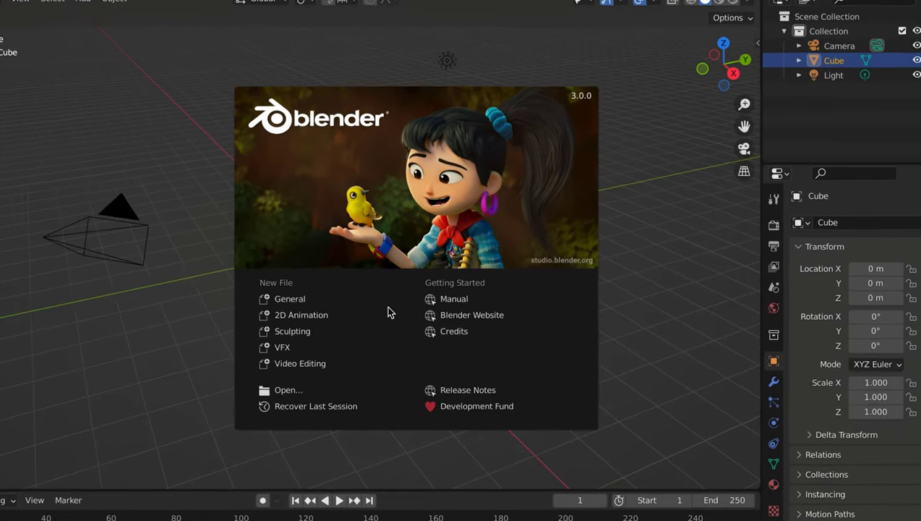
Step: Close the splash screen and delete the default cube
{"action": "left_click", "coordinate": [390, 311]}
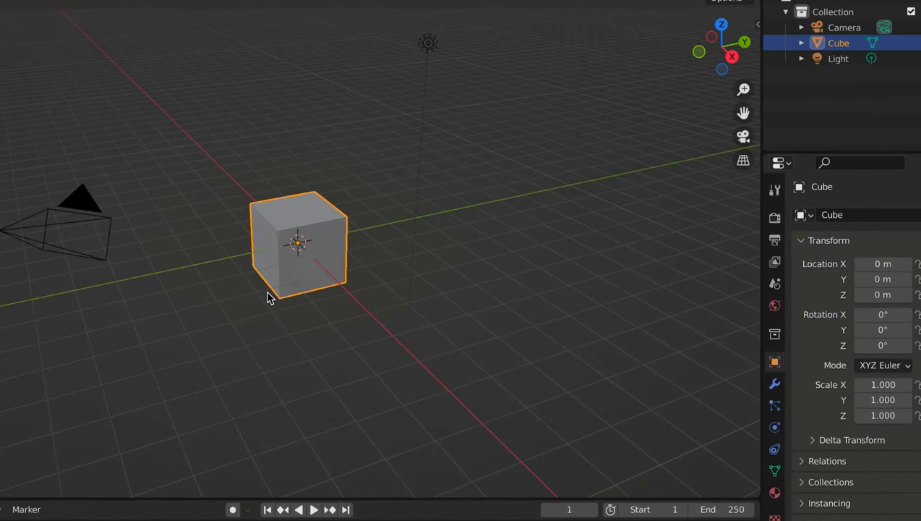
{"action": "mouse_move", "coordinate": [262, 237]}
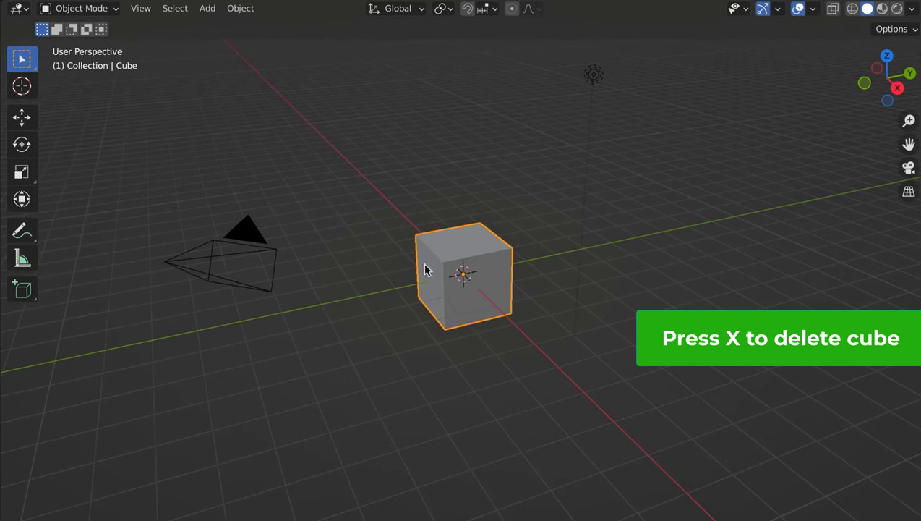
{"action": "key", "text": "x"}
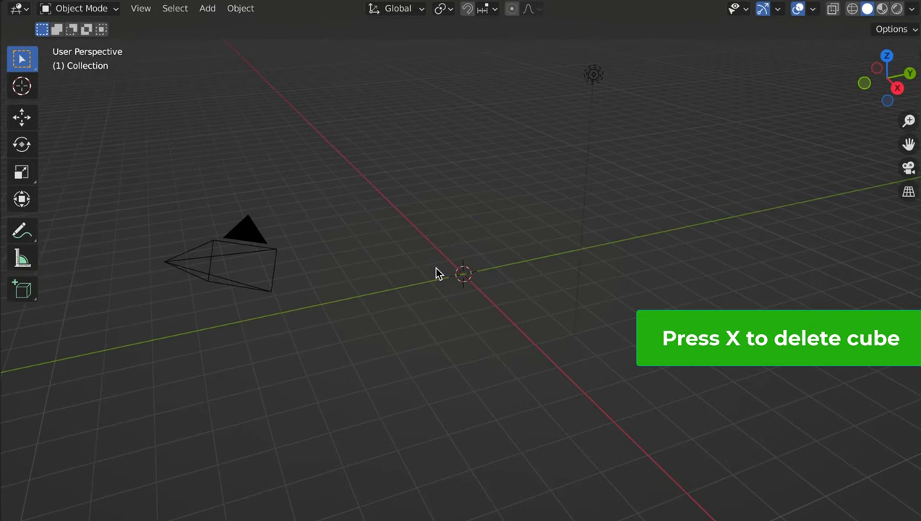
{"action": "left_click", "coordinate": [18, 8]}
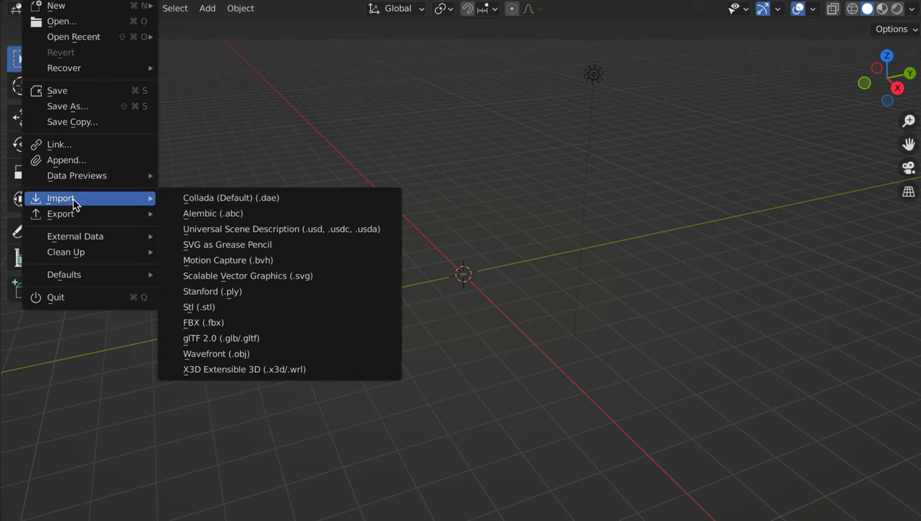
{"action": "mouse_move", "coordinate": [219, 312]}
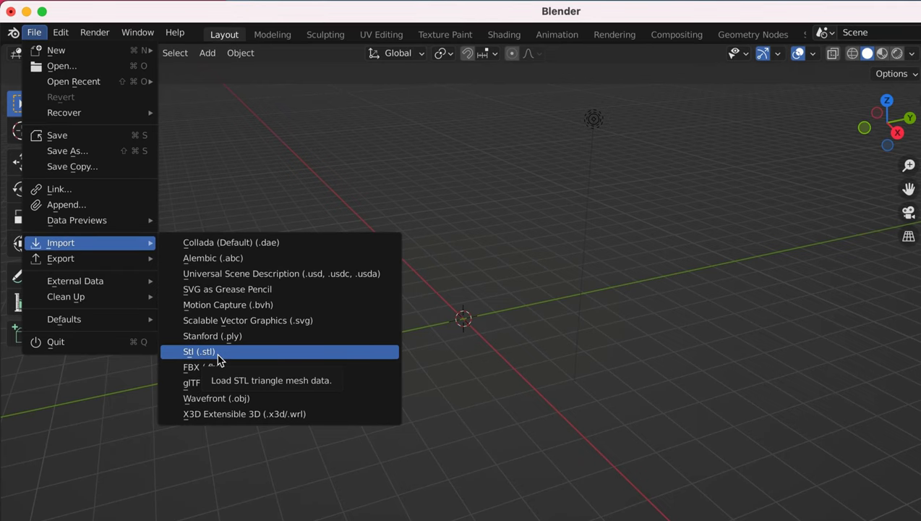
Step: Start an STL import and browse into the Downloads folder
{"action": "left_click", "coordinate": [199, 351]}
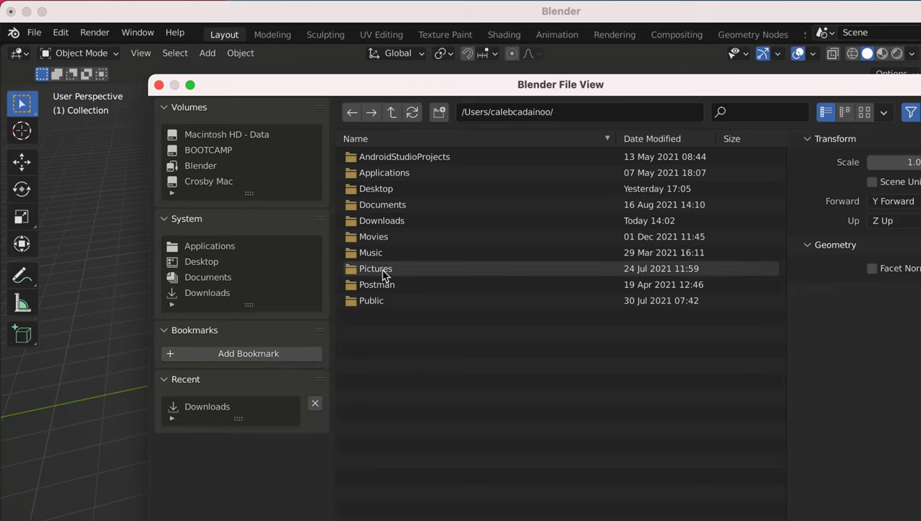
{"action": "mouse_move", "coordinate": [228, 280]}
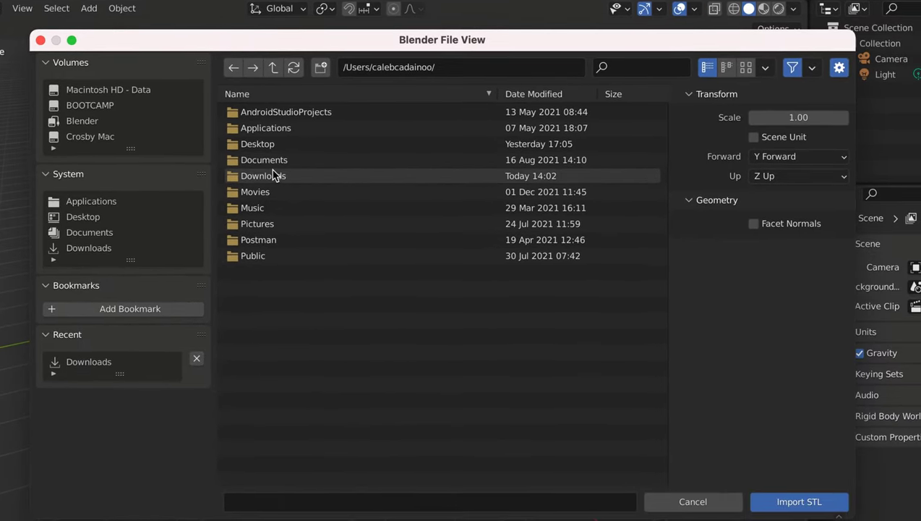
{"action": "double_click", "coordinate": [263, 175]}
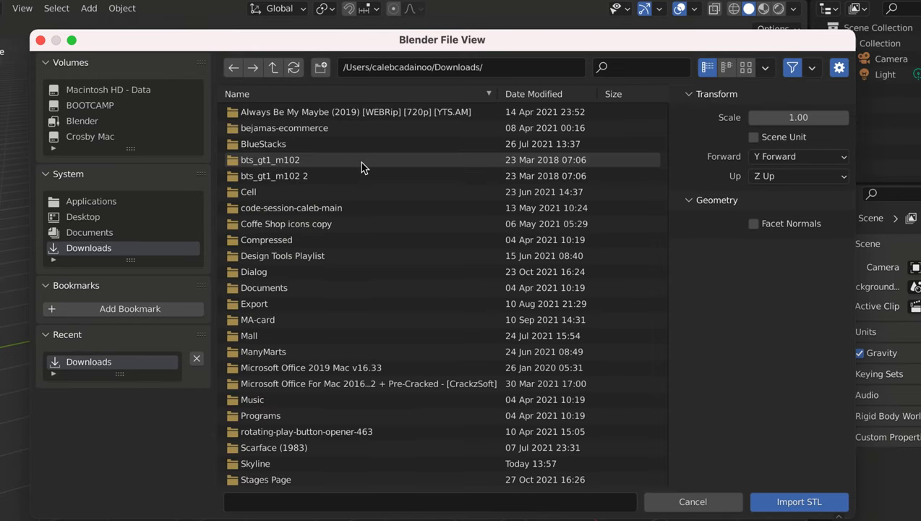
{"action": "scroll", "scroll_direction": "down", "scroll_amount": 3}
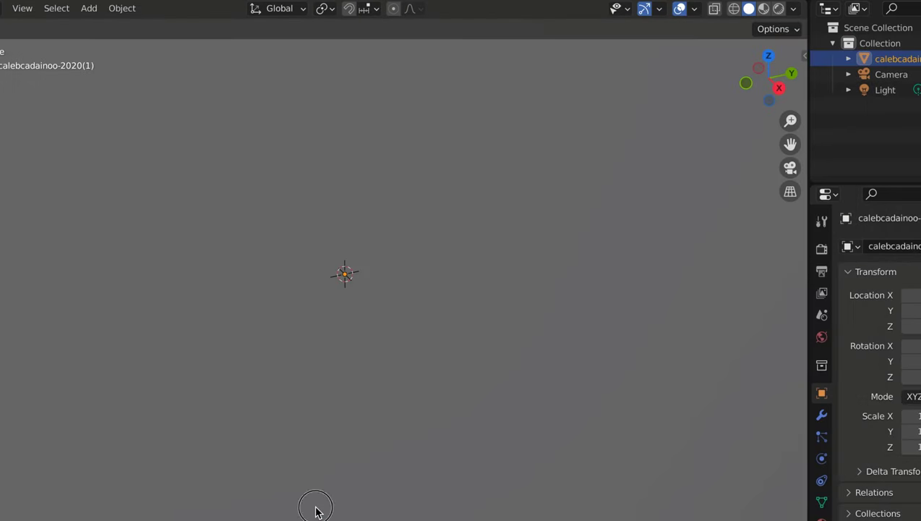
{"action": "mouse_move", "coordinate": [412, 273]}
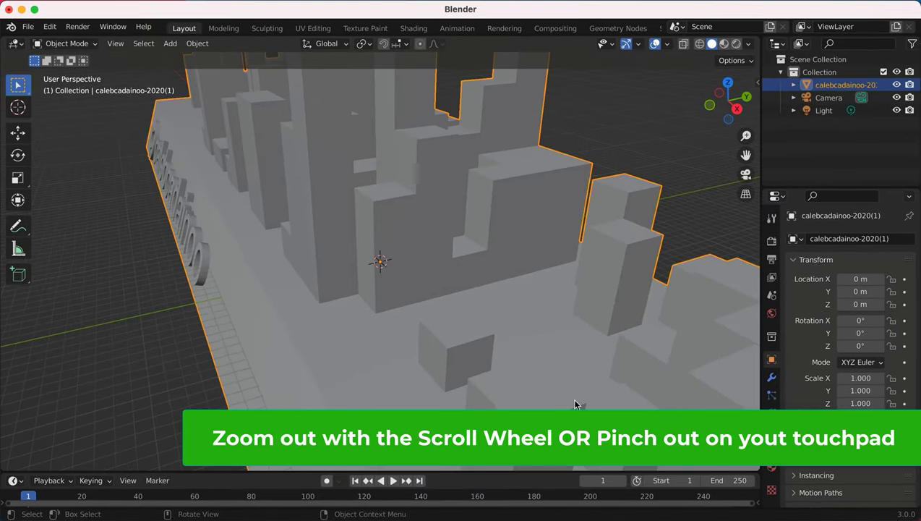
Step: Zoom out to show the whole skyline mesh and activate the Measure tool
{"action": "scroll", "scroll_direction": "down", "scroll_amount": 3}
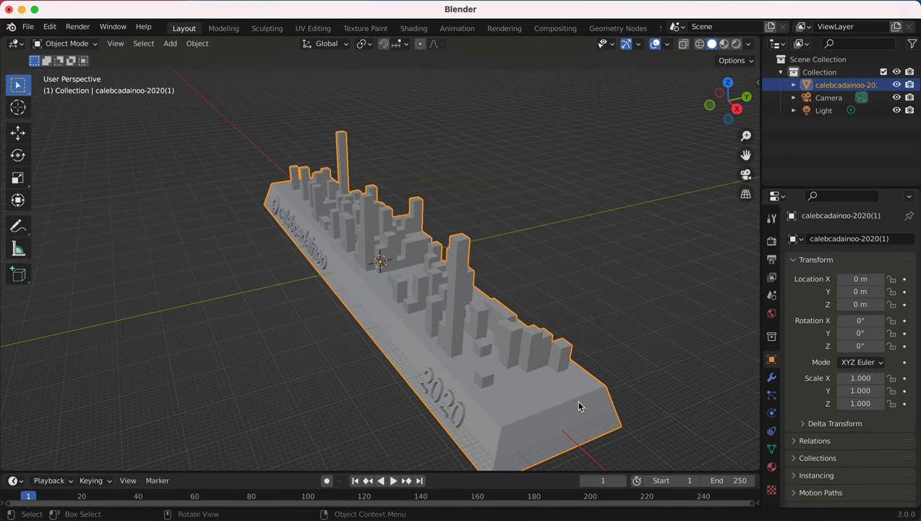
{"action": "mouse_move", "coordinate": [136, 237]}
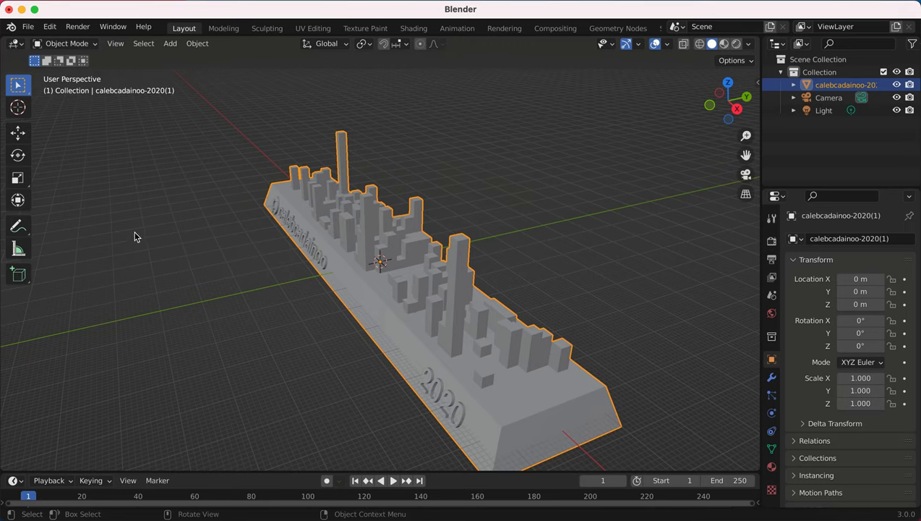
{"action": "left_click", "coordinate": [18, 247]}
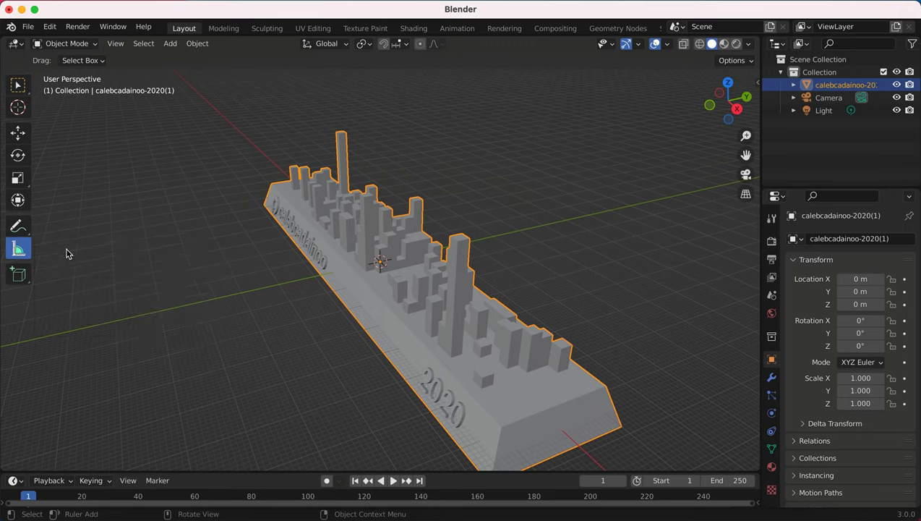
{"action": "mouse_move", "coordinate": [265, 208]}
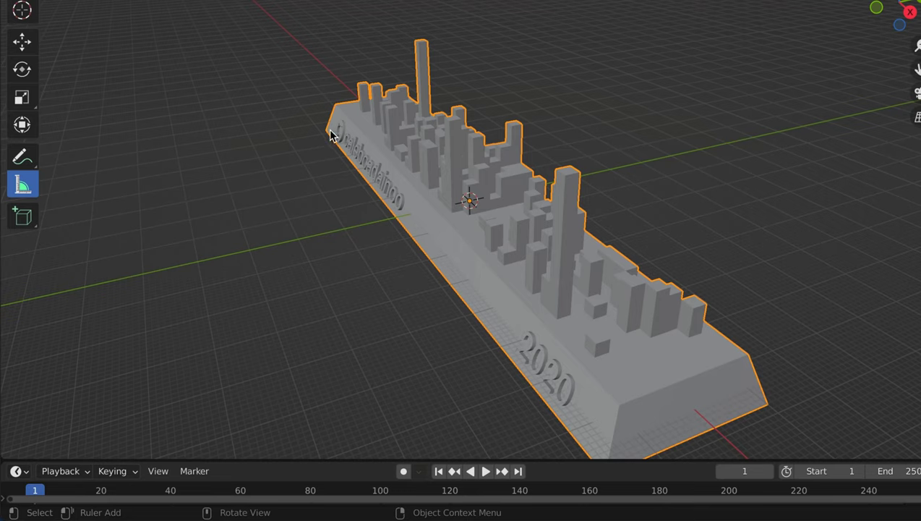
Step: Draw a ruler along the skyline base, reading 102.383 m
{"action": "left_click_drag", "start_coordinate": [331, 136], "coordinate": [514, 307]}
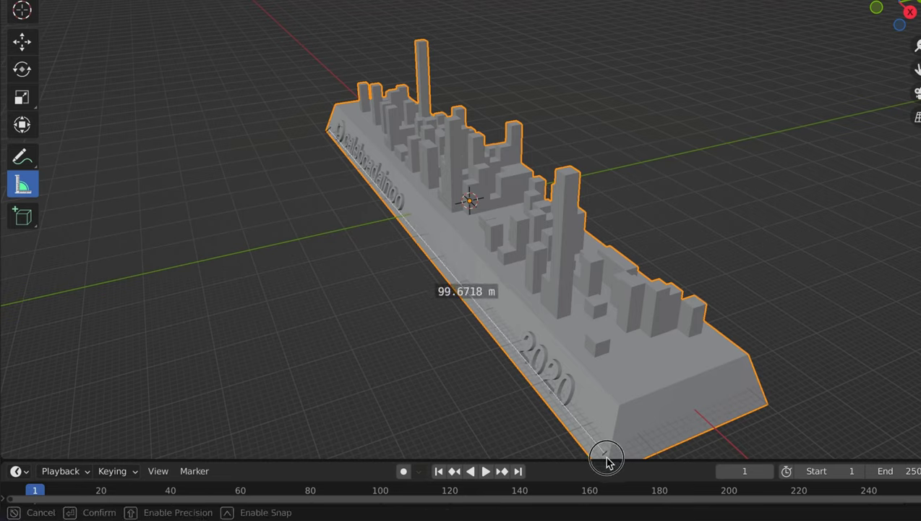
{"action": "left_click", "coordinate": [606, 458]}
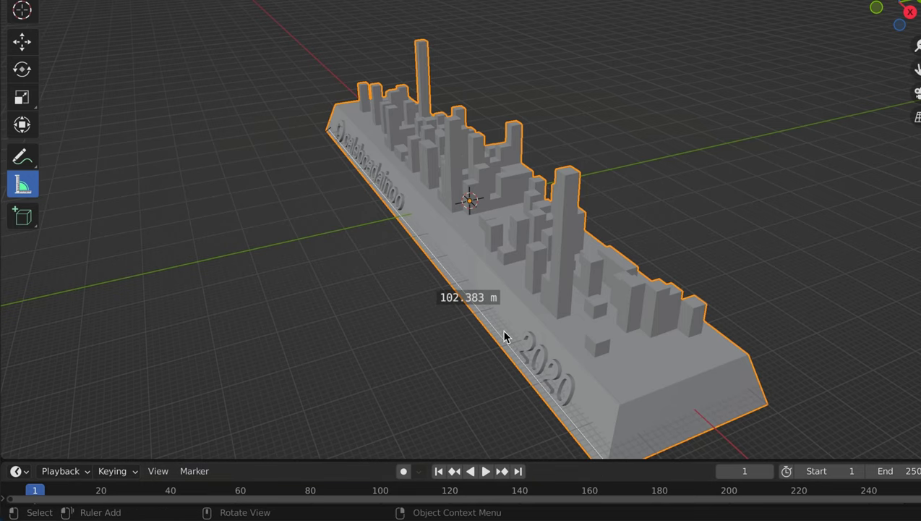